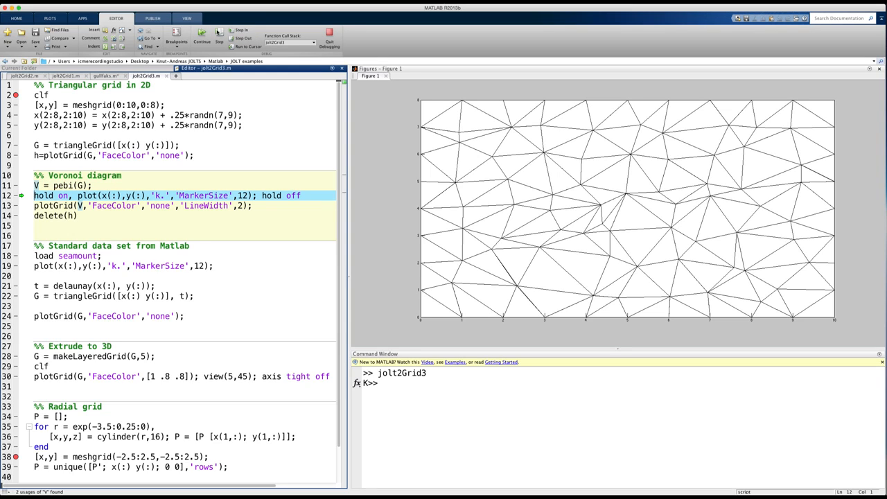
- Step through lines 12–14 to plot the pebi Voronoi grid and delete the triangles
click(222, 35)
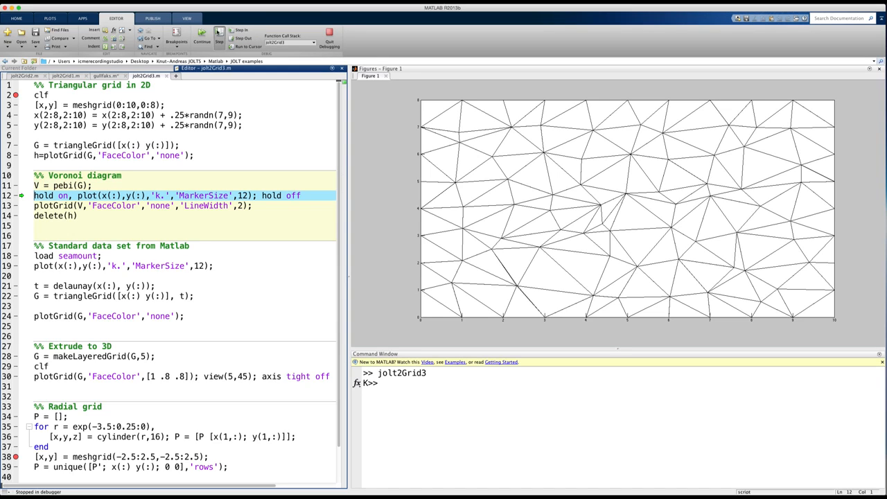
click(221, 40)
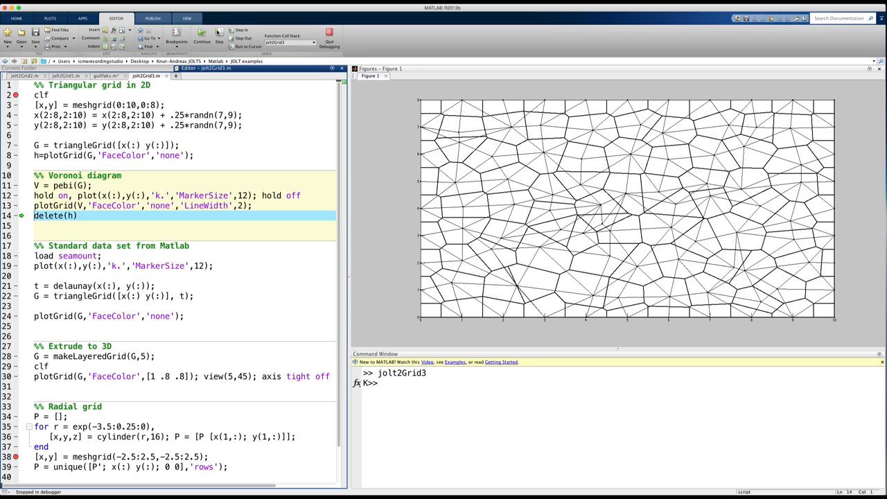
click(219, 34)
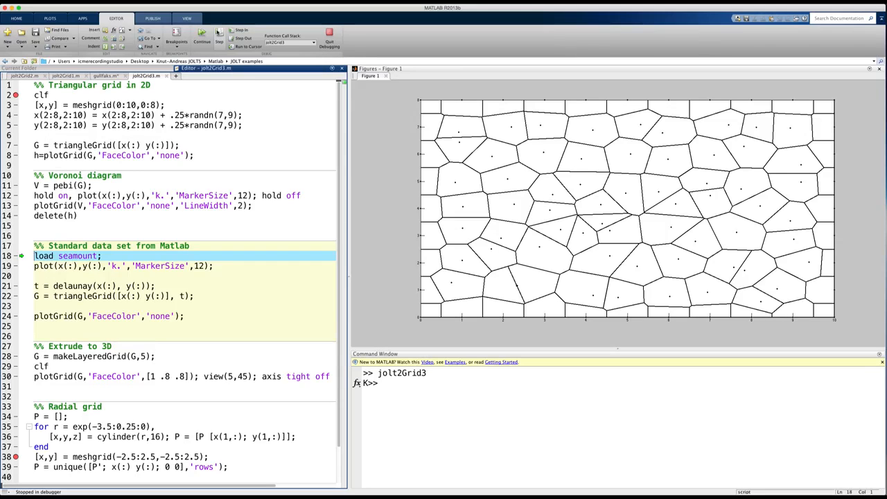
- Step through loading seamount, plotting its points, and the delaunay triangulation line
click(219, 34)
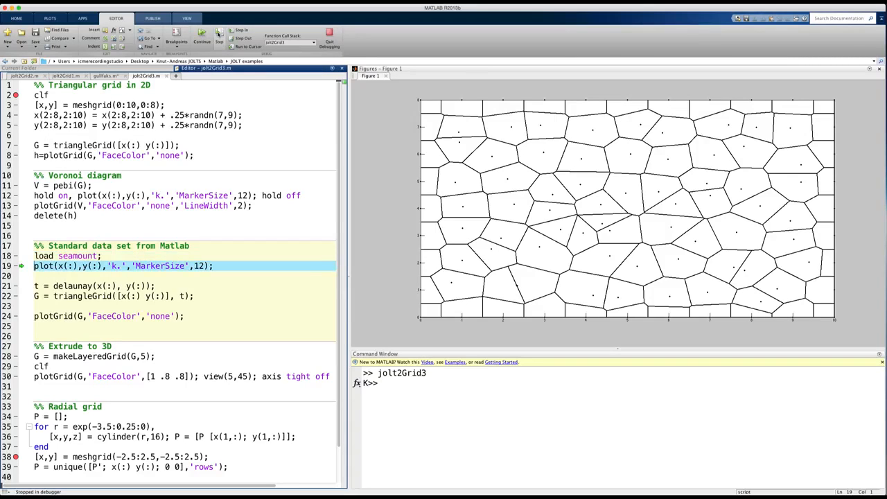
click(232, 34)
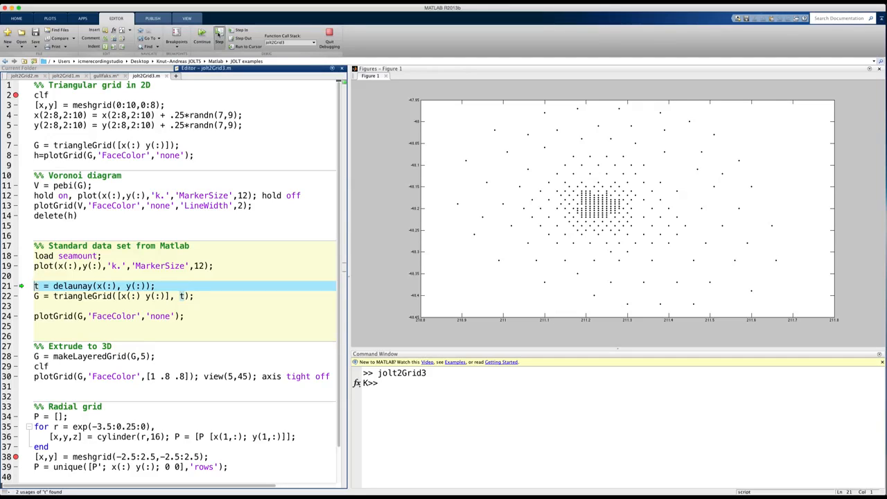
click(220, 34)
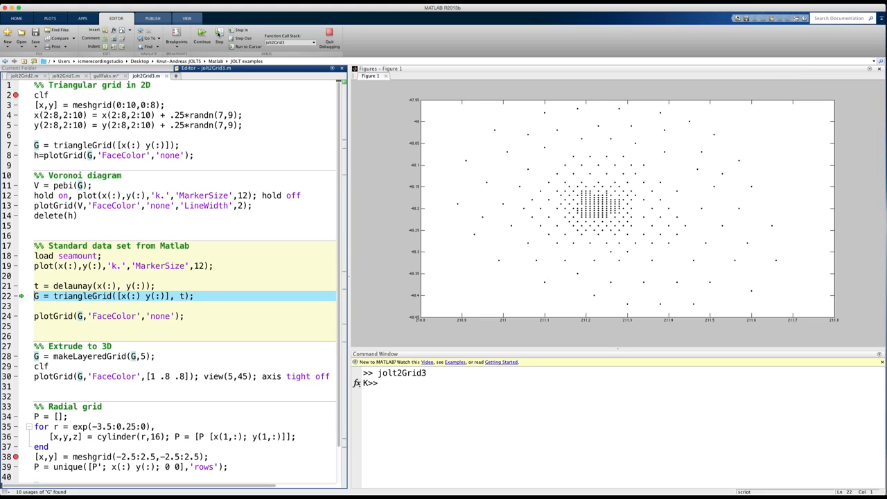
- Step through triangleGrid and plotGrid to draw the seamount triangles, pausing at line 28
click(220, 35)
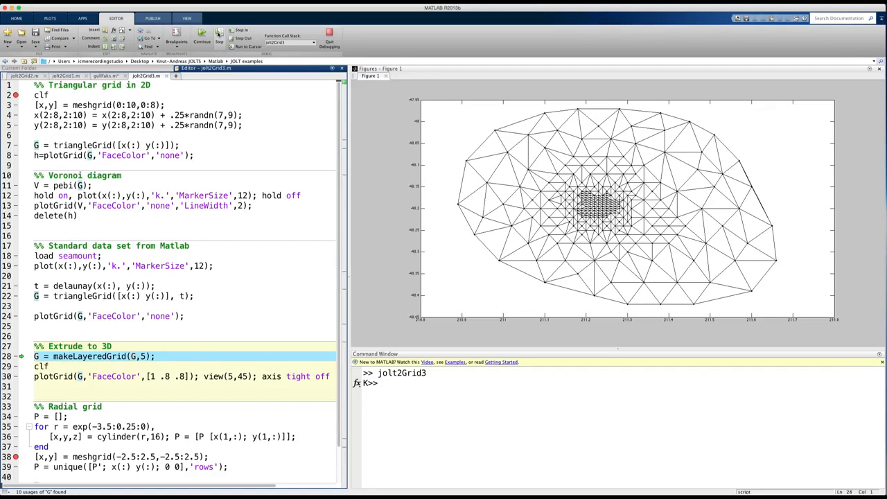
- Step through makeLayeredGrid and plotGrid with view(5,45), stopping at line 34
click(222, 40)
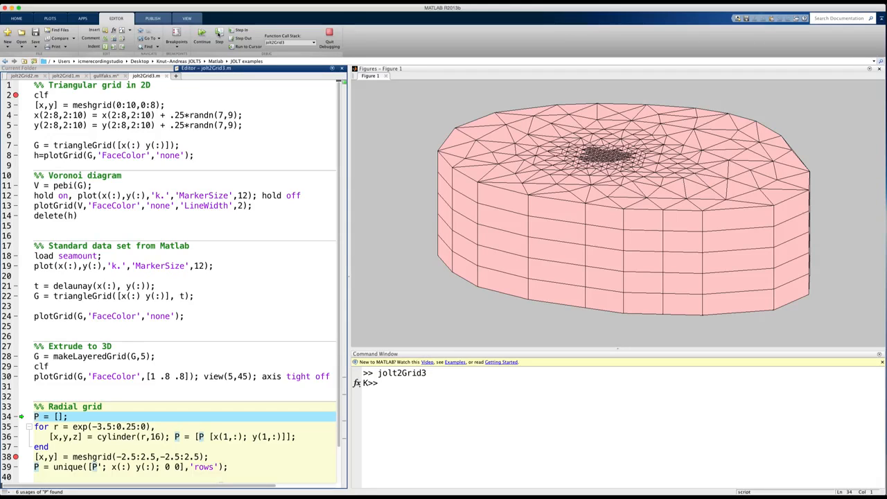
mouse_move(201, 33)
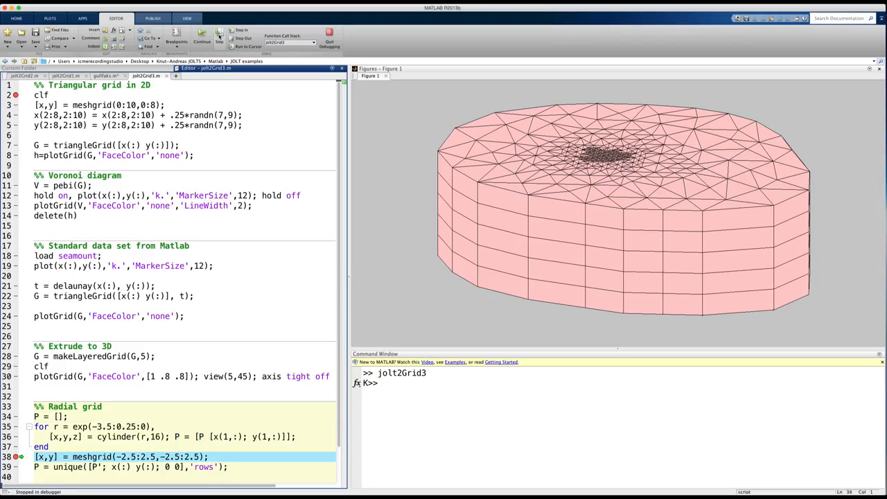
- Step past the line 38 breakpoint to run meshgrid, pausing at line 39
click(219, 36)
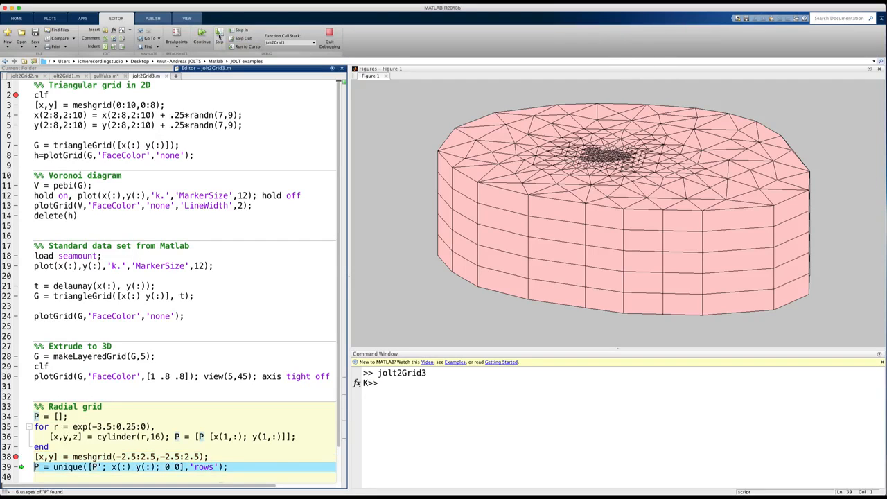